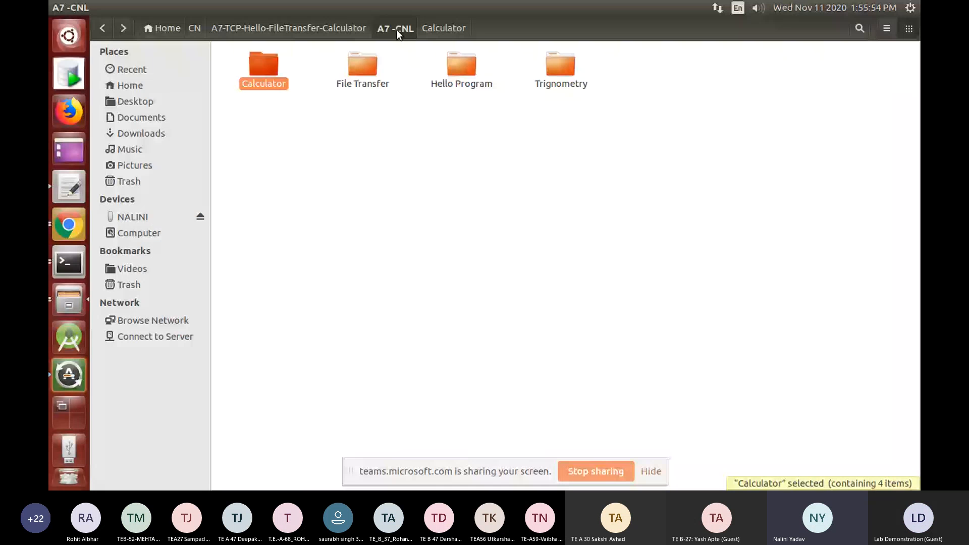
- Open the Trignometry folder and load ctrignometry.c into gedit via Open With
{"action": "double_click", "coordinate": [560, 64]}
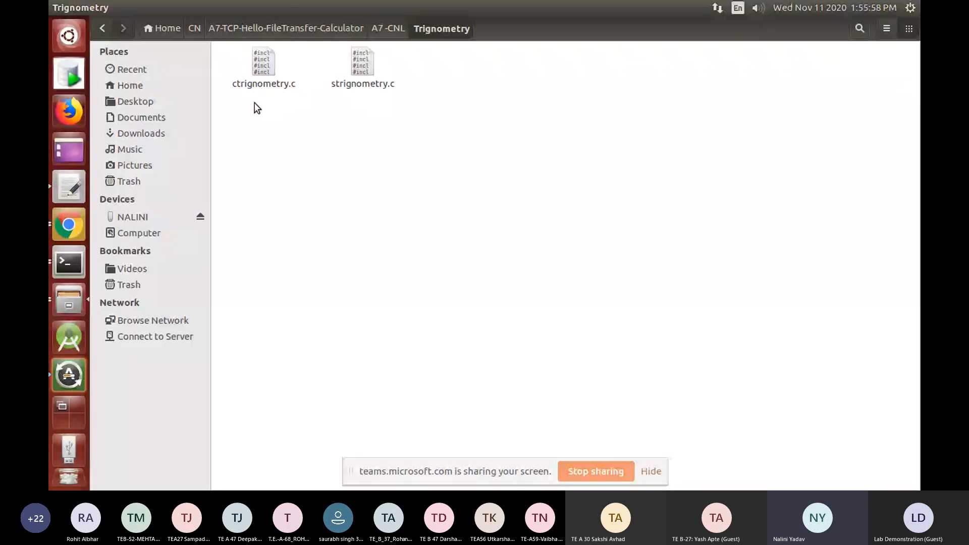
{"action": "right_click", "coordinate": [263, 63]}
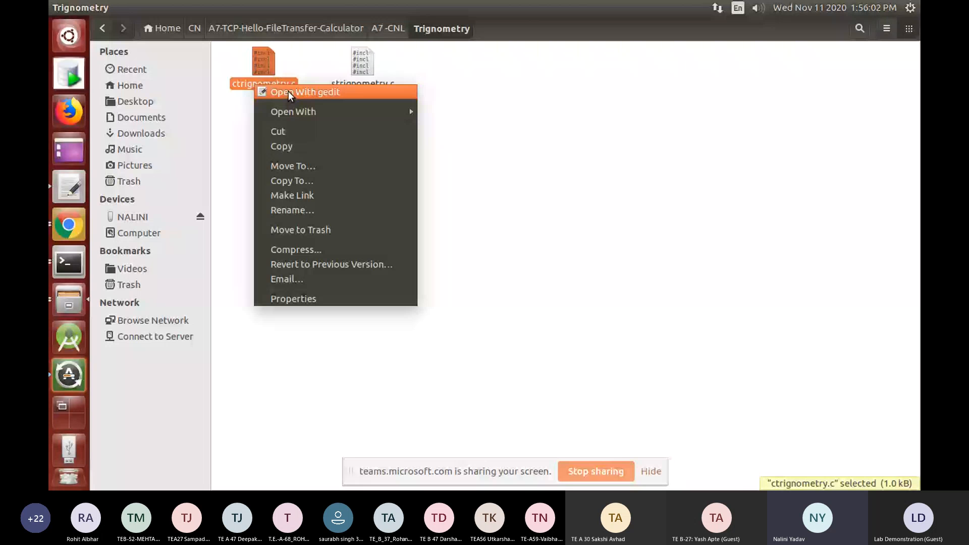
{"action": "left_click", "coordinate": [306, 92]}
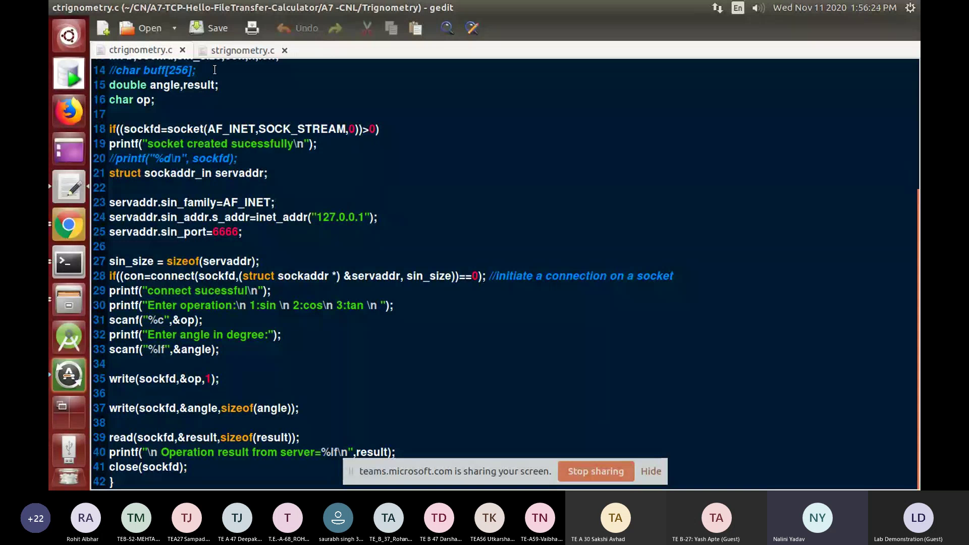
- Switch to the strignometry.c server source showing its includes and socket setup
{"action": "left_click", "coordinate": [241, 50]}
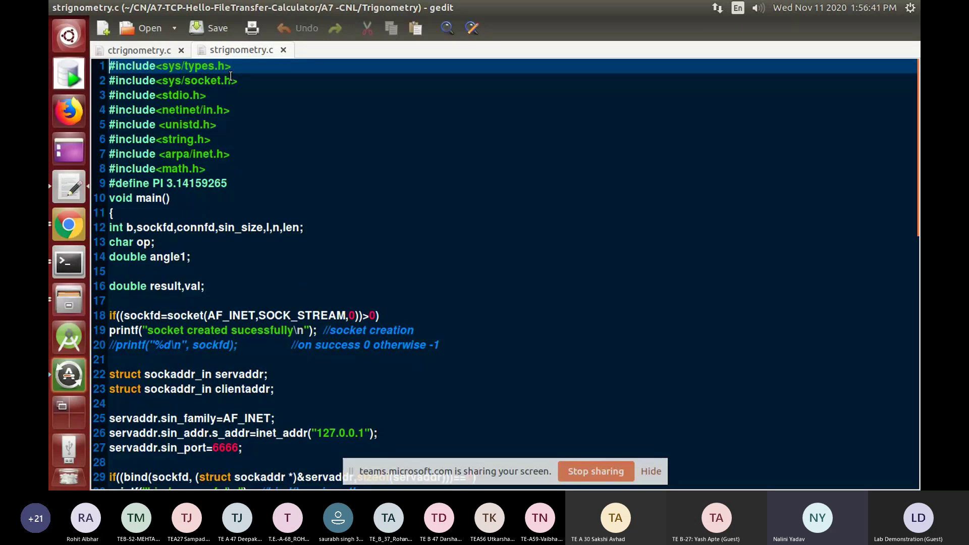
{"action": "mouse_move", "coordinate": [223, 90]}
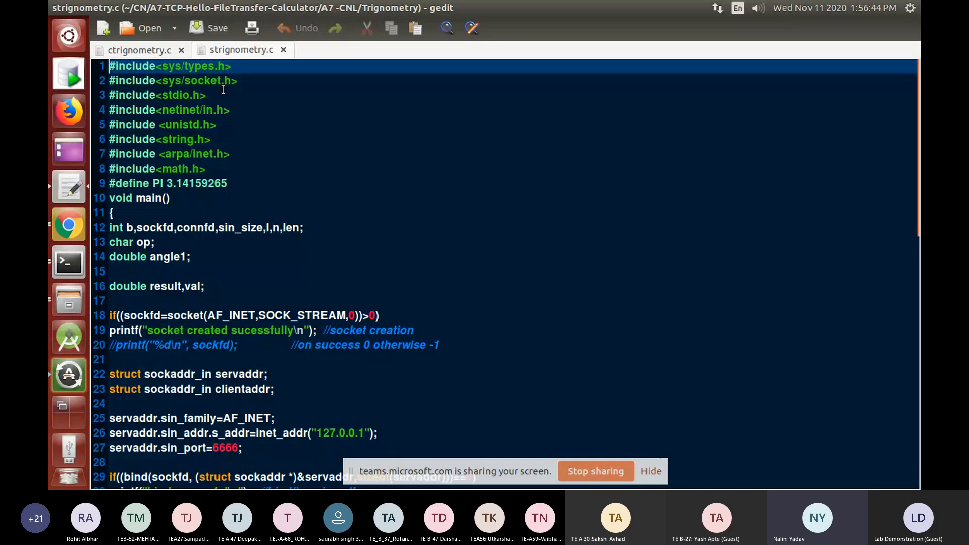
{"action": "mouse_move", "coordinate": [380, 380]}
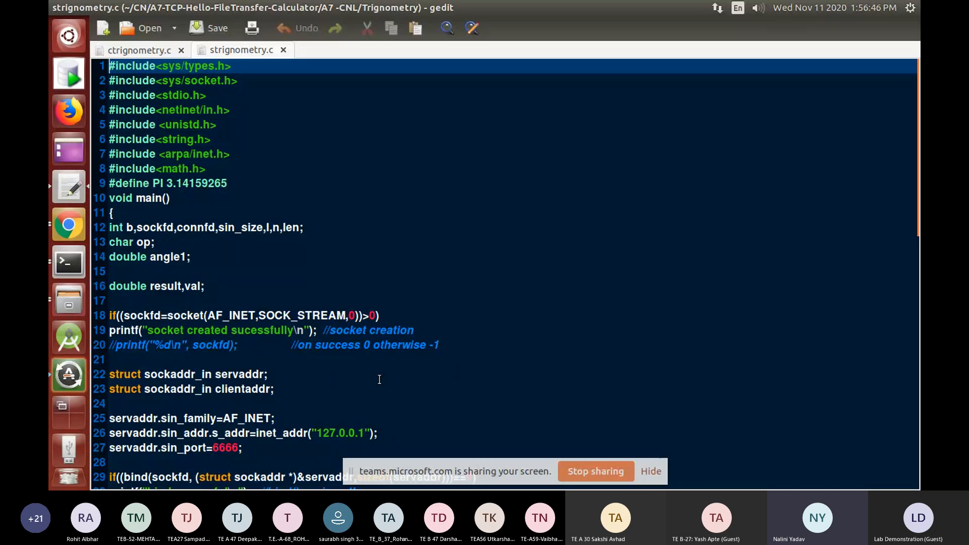
{"action": "mouse_move", "coordinate": [387, 372]}
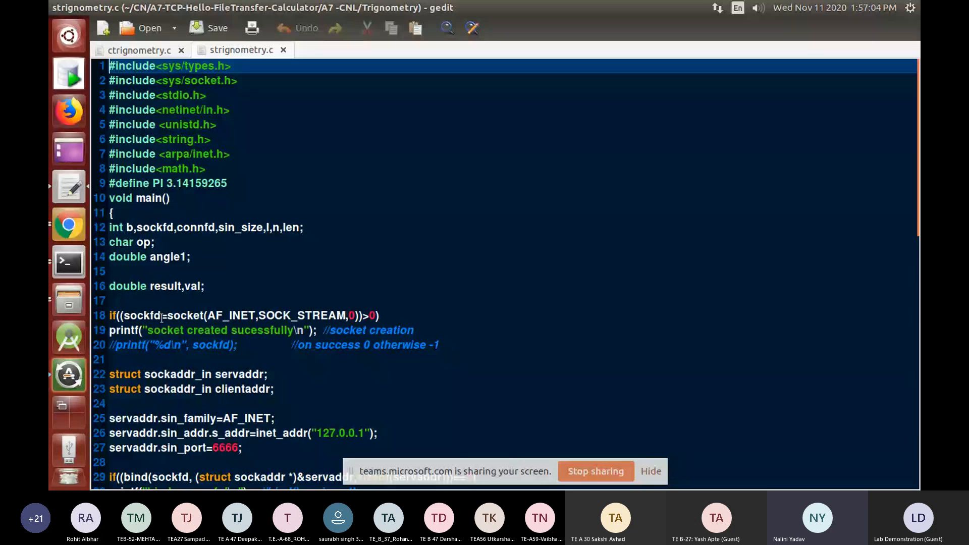
{"action": "double_click", "coordinate": [184, 315]}
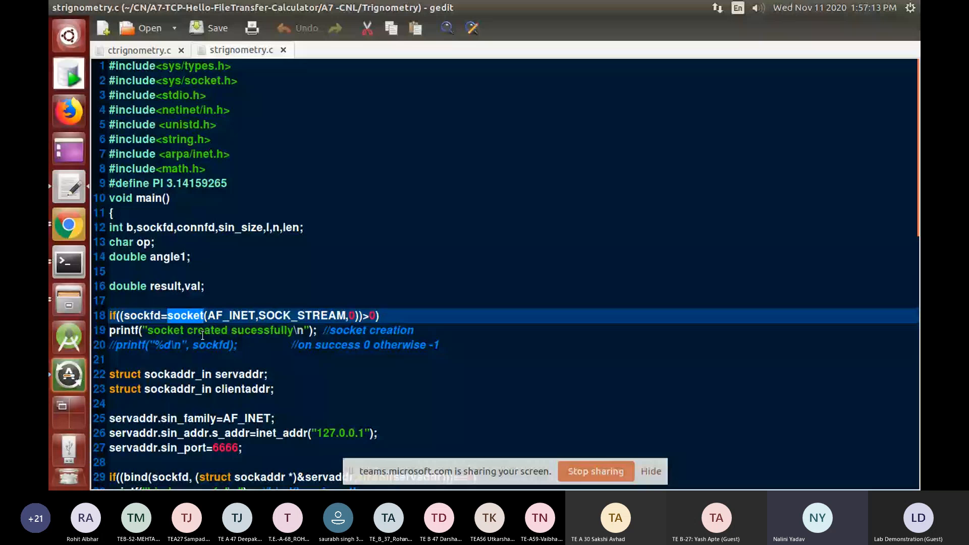
{"action": "mouse_move", "coordinate": [419, 393]}
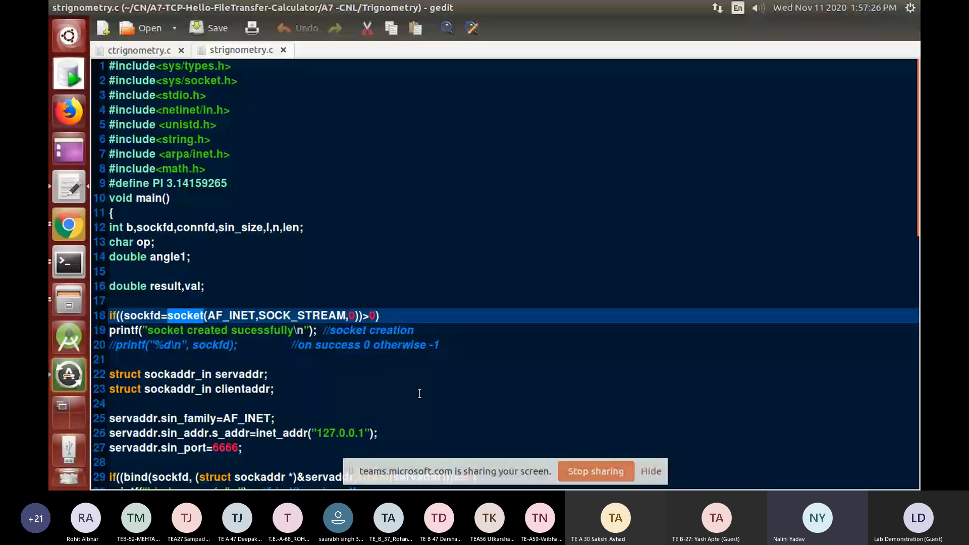
{"action": "mouse_move", "coordinate": [363, 315]}
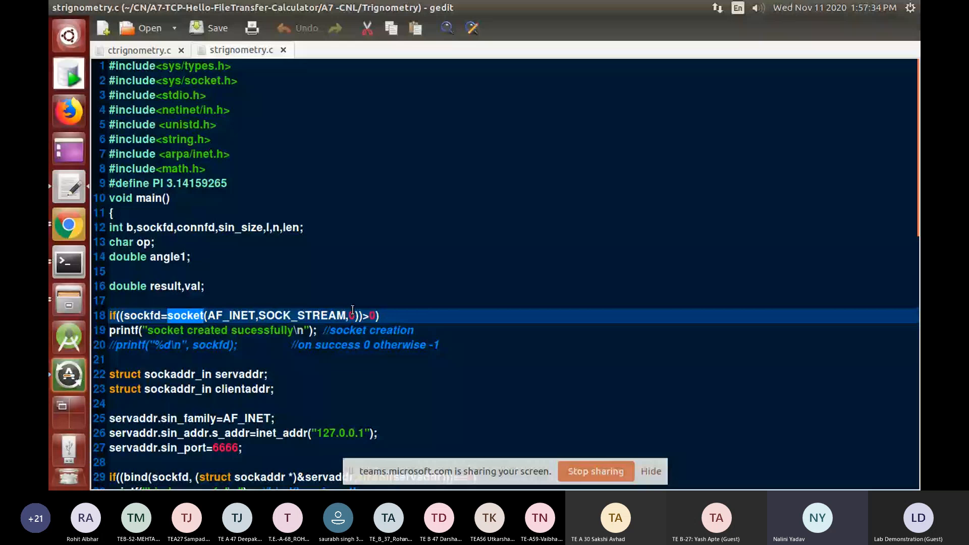
{"action": "mouse_move", "coordinate": [365, 295]}
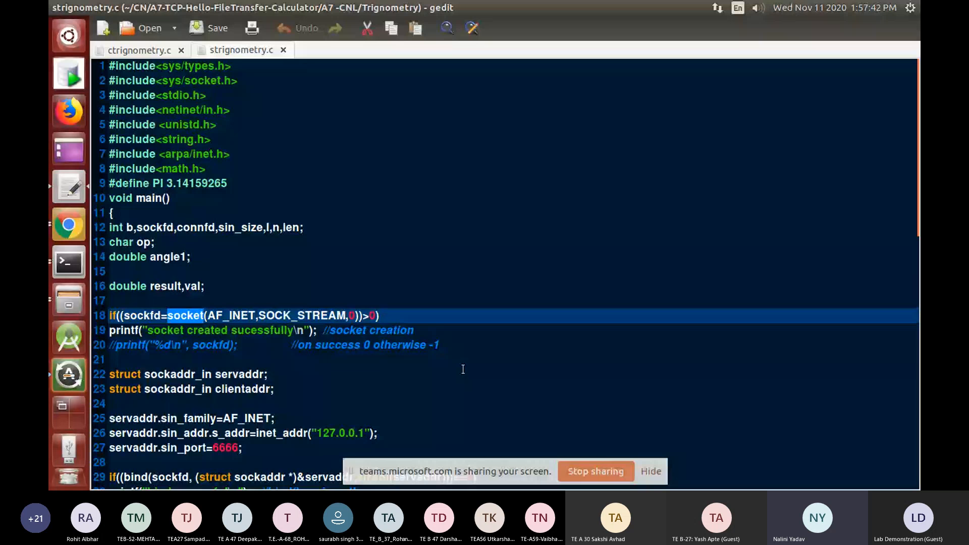
{"action": "mouse_move", "coordinate": [457, 345]}
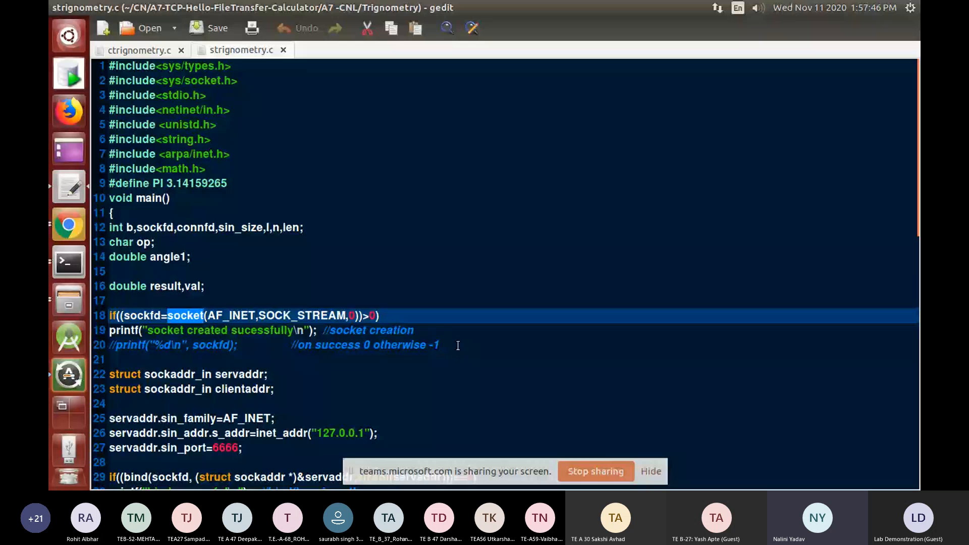
{"action": "mouse_move", "coordinate": [449, 330]}
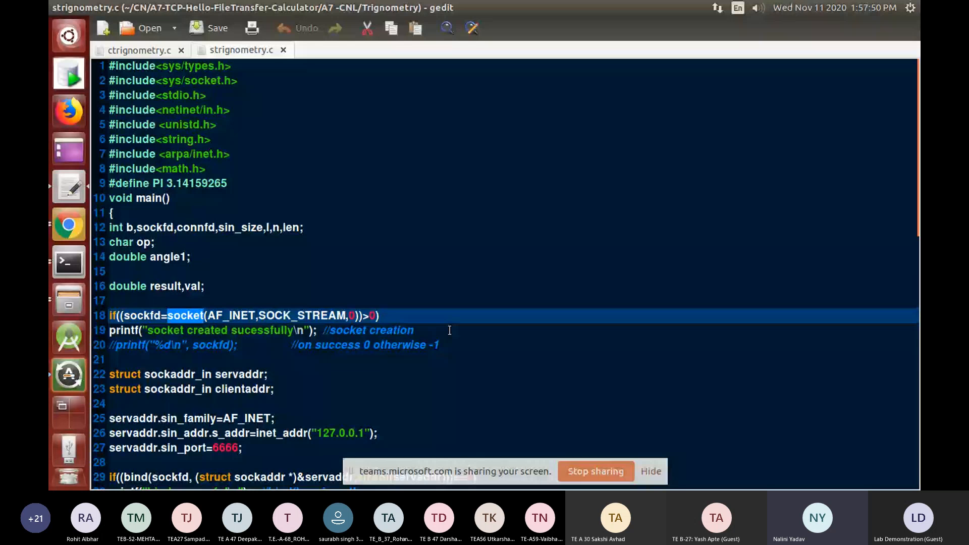
{"action": "mouse_move", "coordinate": [441, 345]}
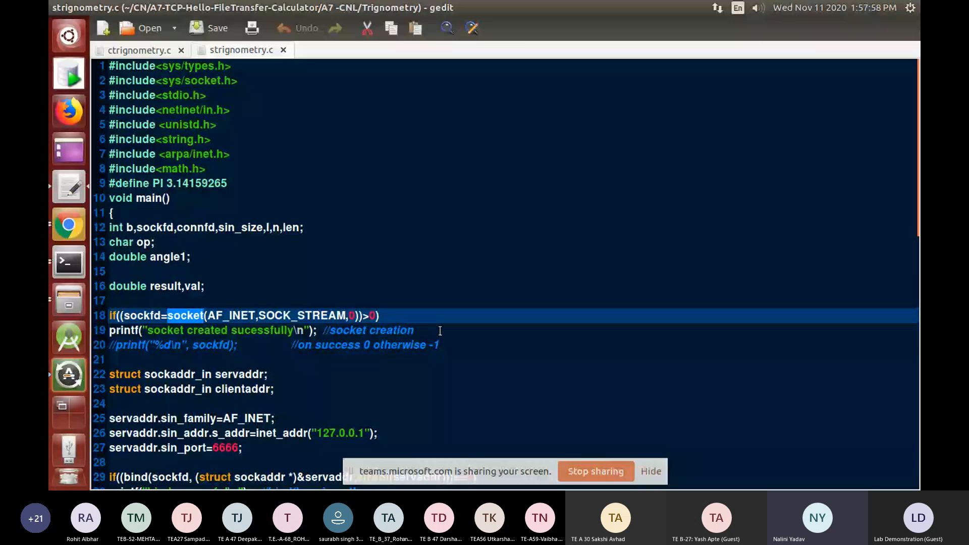
- Read through the server's servaddr, bind and listen code, then return to ctrignometry.c
{"action": "scroll", "scroll_direction": "down", "scroll_amount": 3}
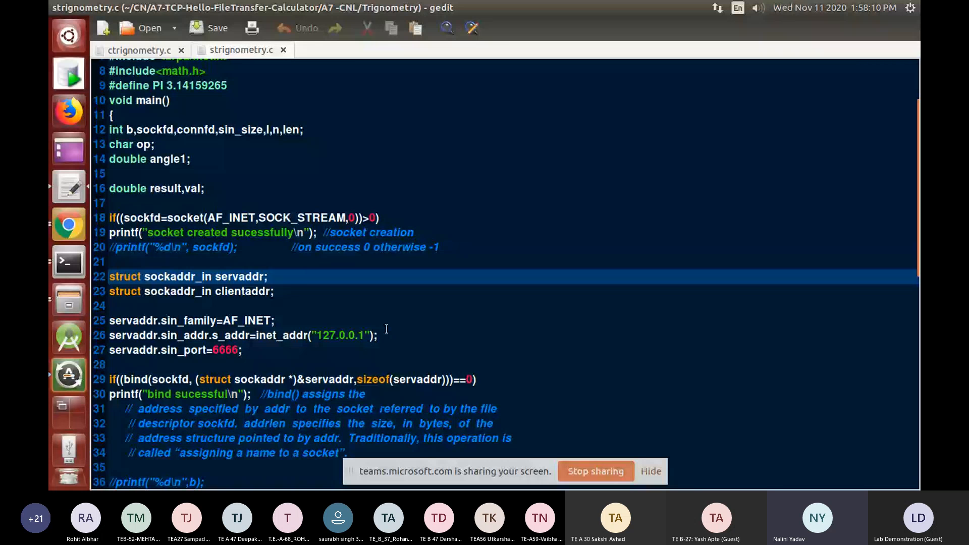
{"action": "left_click", "coordinate": [312, 276]}
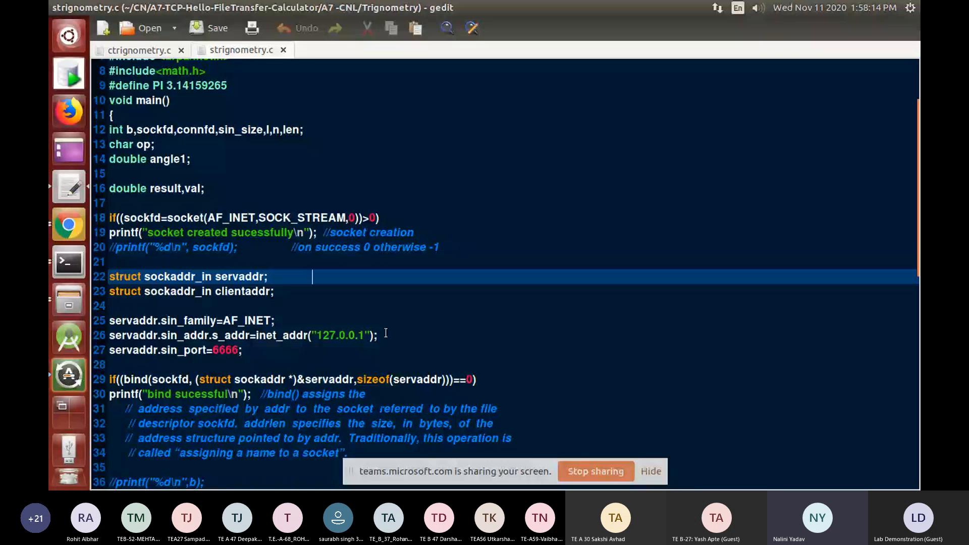
{"action": "mouse_move", "coordinate": [390, 356]}
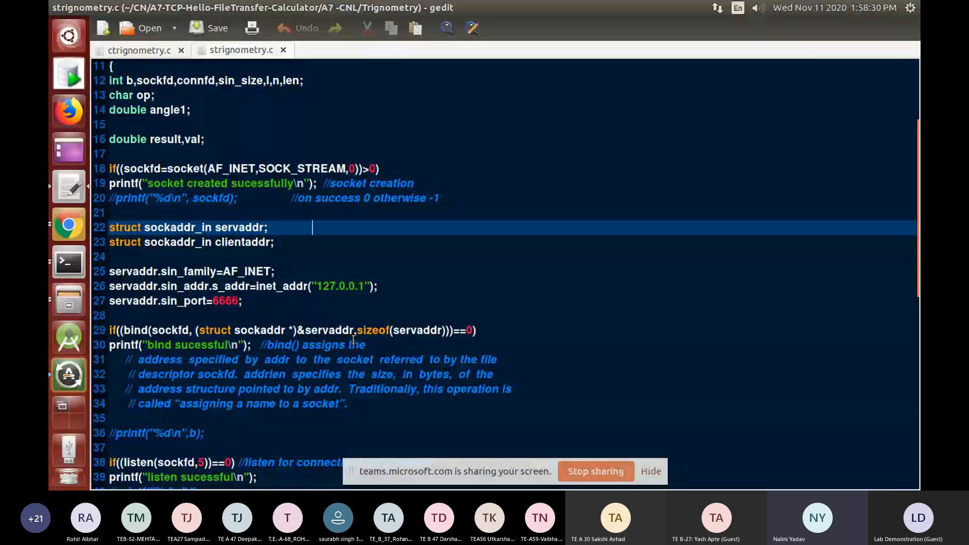
{"action": "mouse_move", "coordinate": [353, 346]}
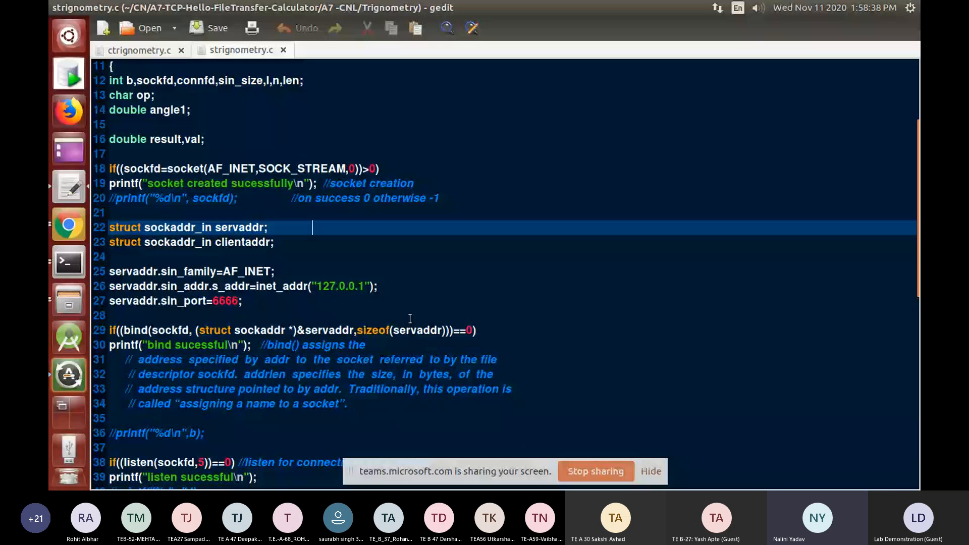
{"action": "scroll", "scroll_direction": "down", "scroll_amount": 3}
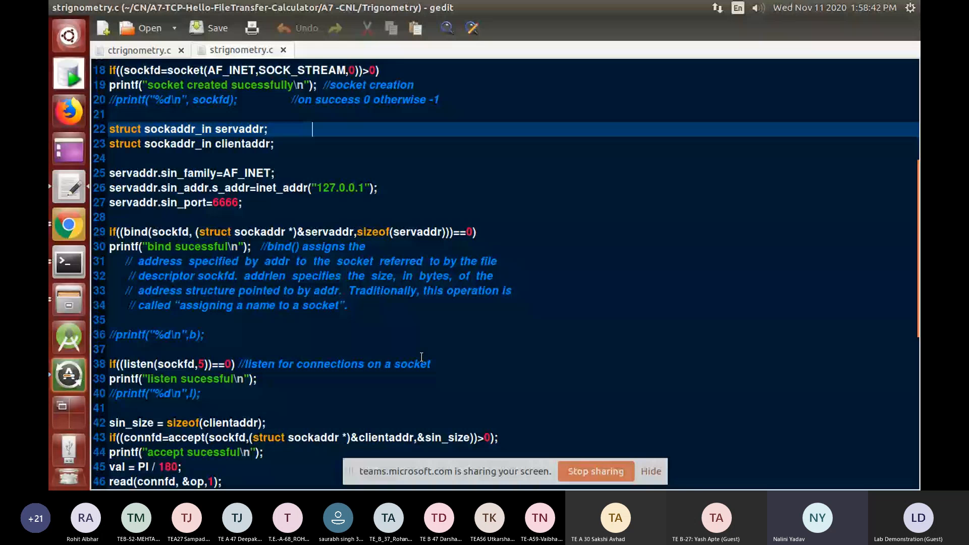
{"action": "mouse_move", "coordinate": [179, 348]}
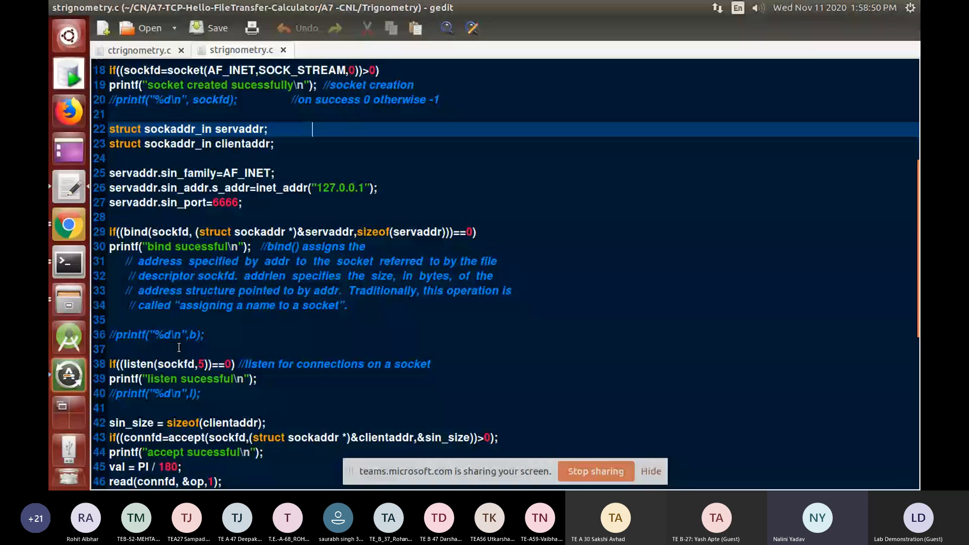
{"action": "left_click", "coordinate": [136, 50]}
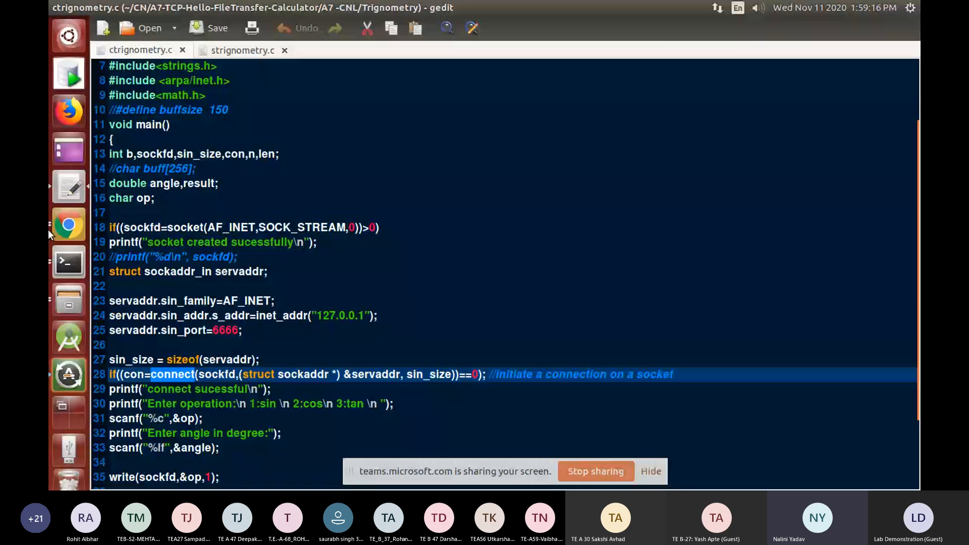
{"action": "left_click", "coordinate": [241, 50]}
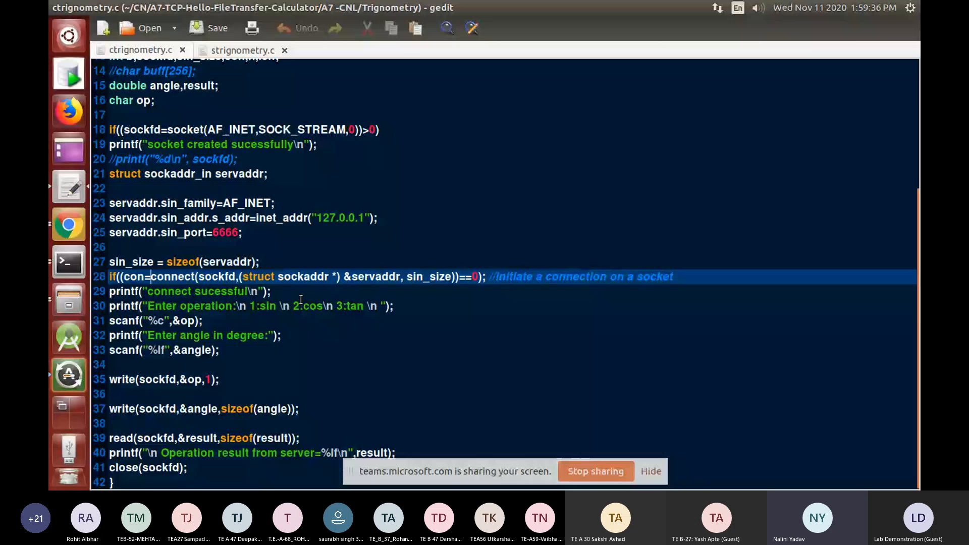
{"action": "mouse_move", "coordinate": [329, 302]}
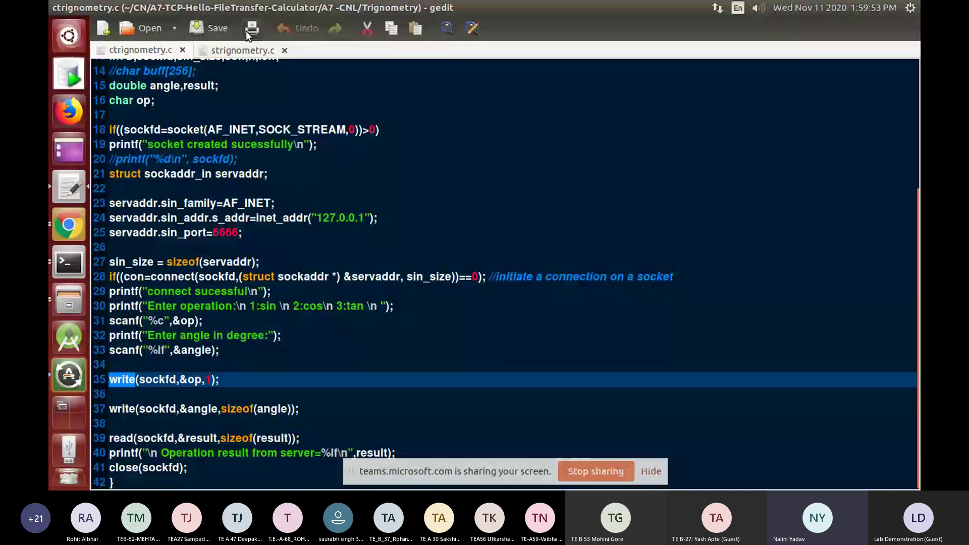
{"action": "left_click", "coordinate": [235, 51]}
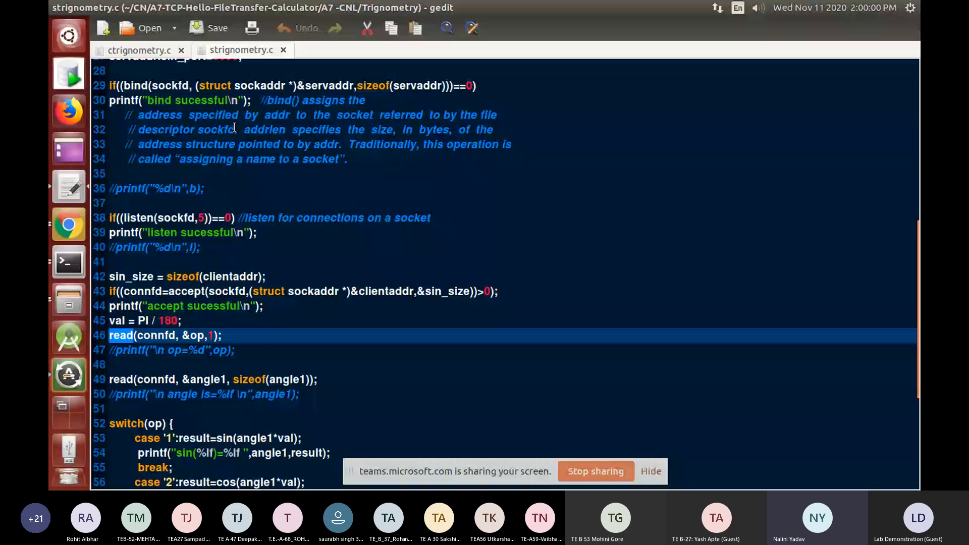
{"action": "left_click", "coordinate": [136, 51]}
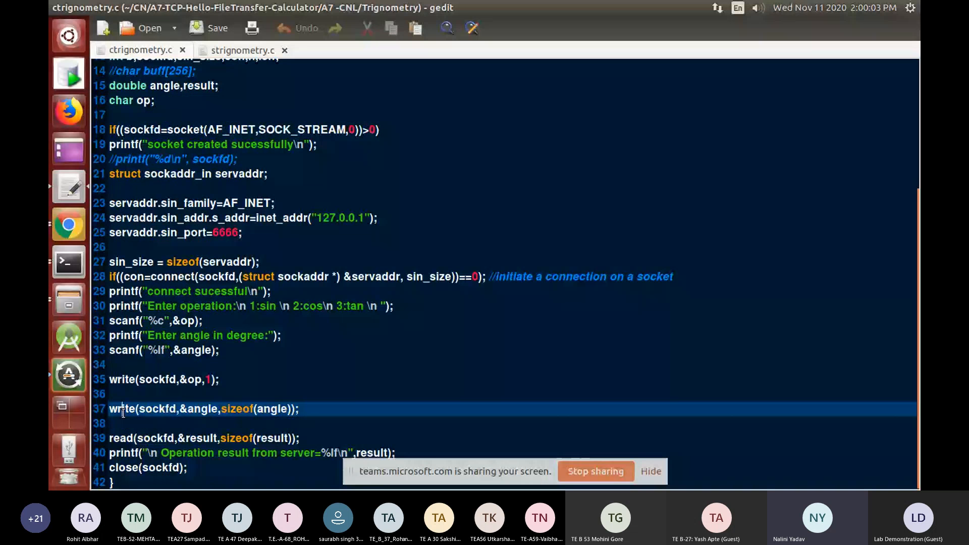
{"action": "double_click", "coordinate": [121, 408]}
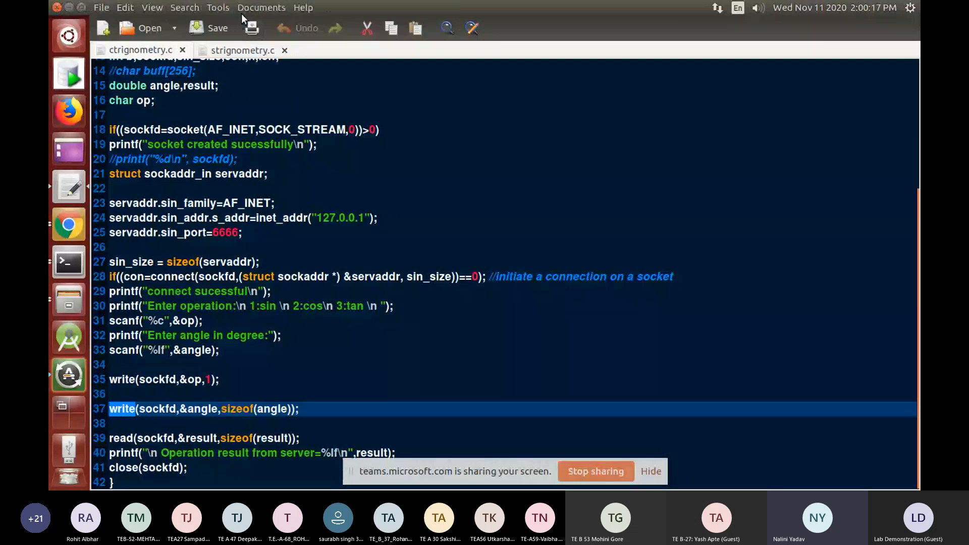
{"action": "left_click", "coordinate": [242, 50]}
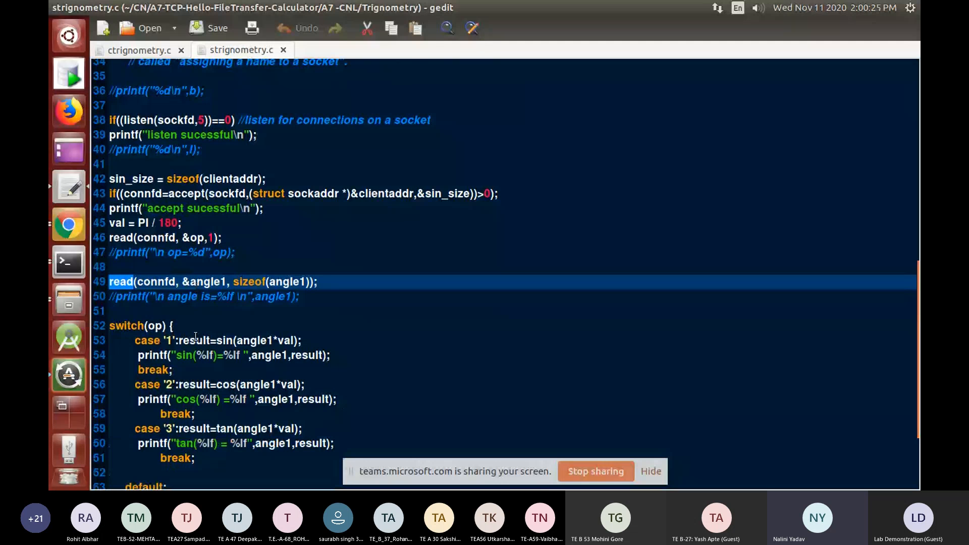
{"action": "scroll", "scroll_direction": "down", "scroll_amount": 3}
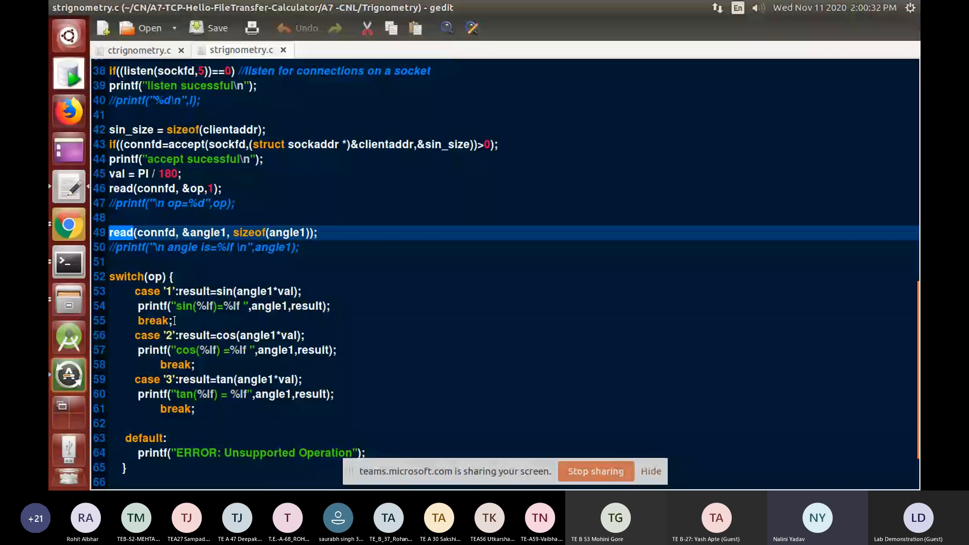
{"action": "mouse_move", "coordinate": [267, 290]}
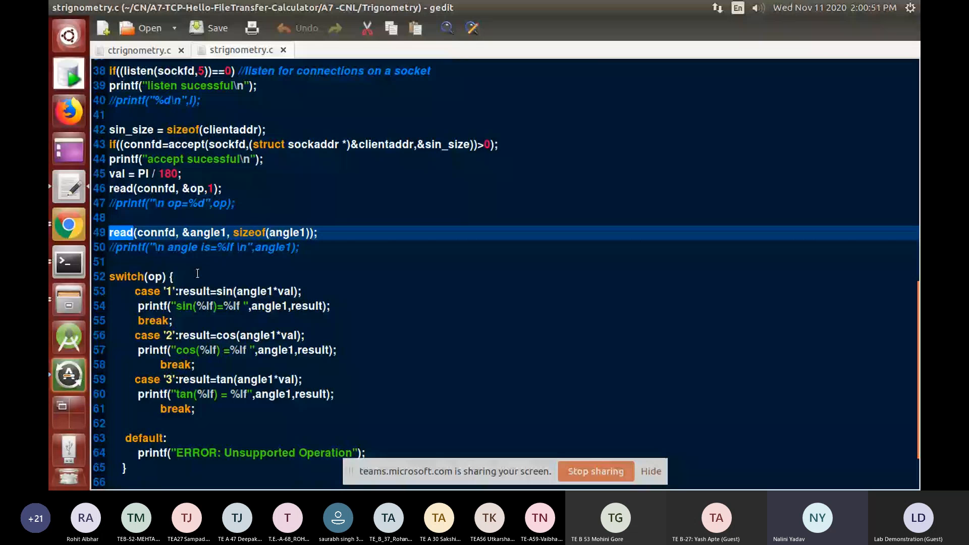
{"action": "mouse_move", "coordinate": [204, 266]}
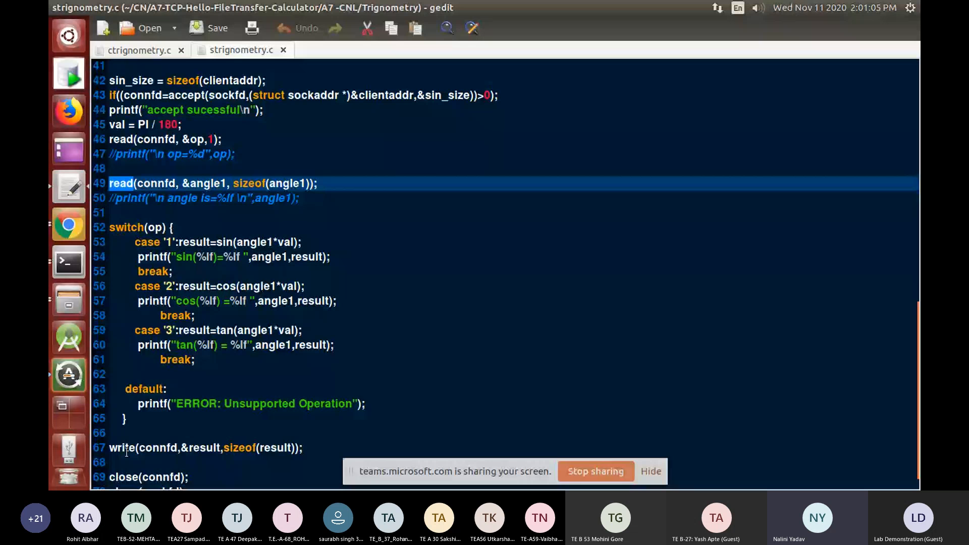
{"action": "double_click", "coordinate": [156, 448]}
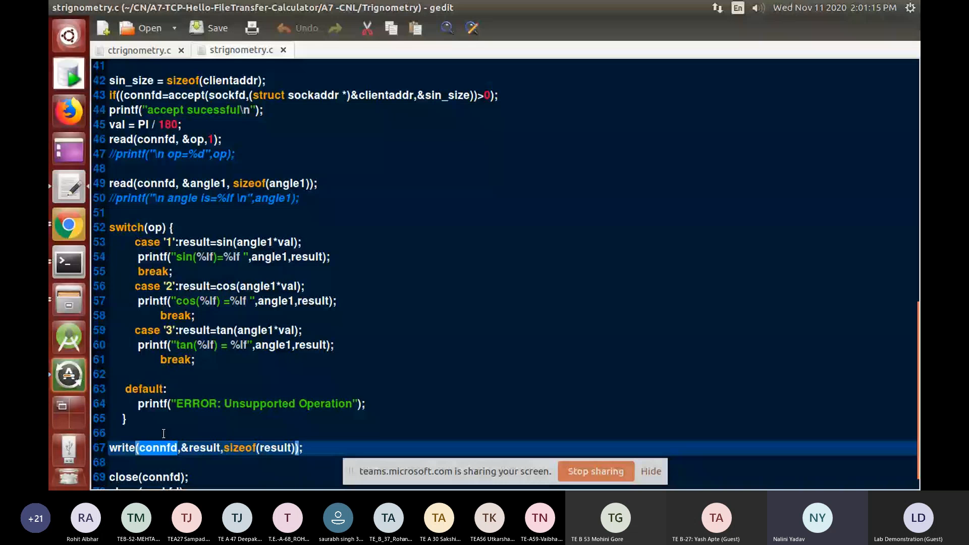
{"action": "scroll", "scroll_direction": "down", "scroll_amount": 3}
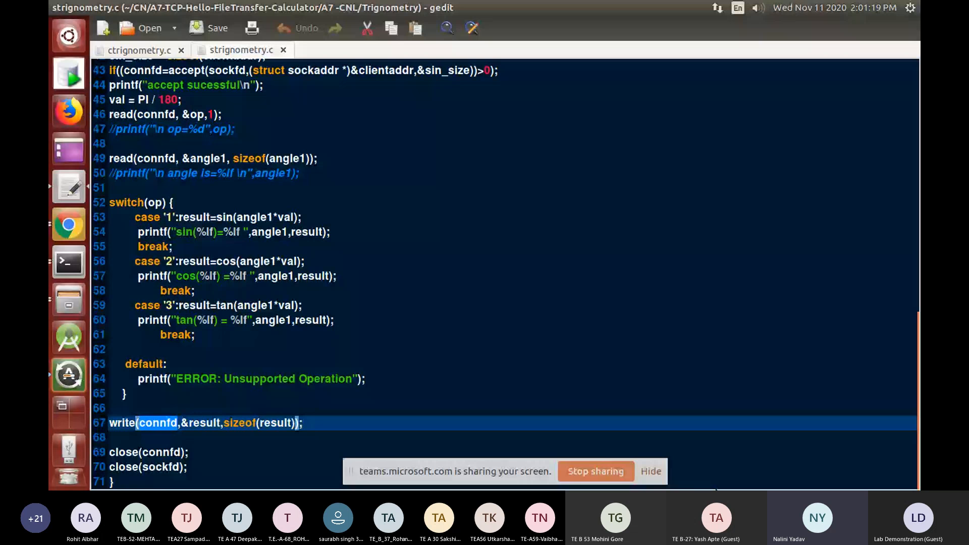
{"action": "left_click", "coordinate": [138, 51]}
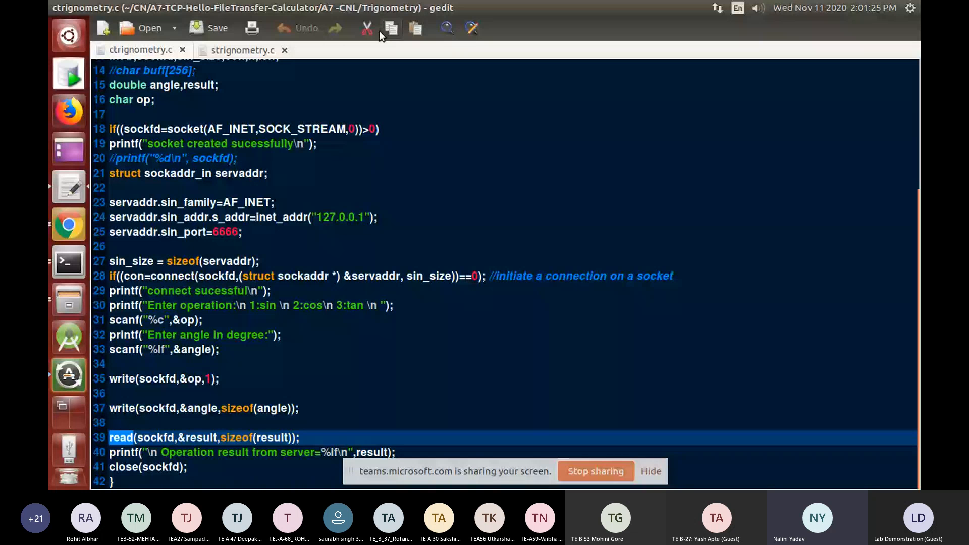
- Switch back to the strignometry.c server source
{"action": "left_click", "coordinate": [241, 50]}
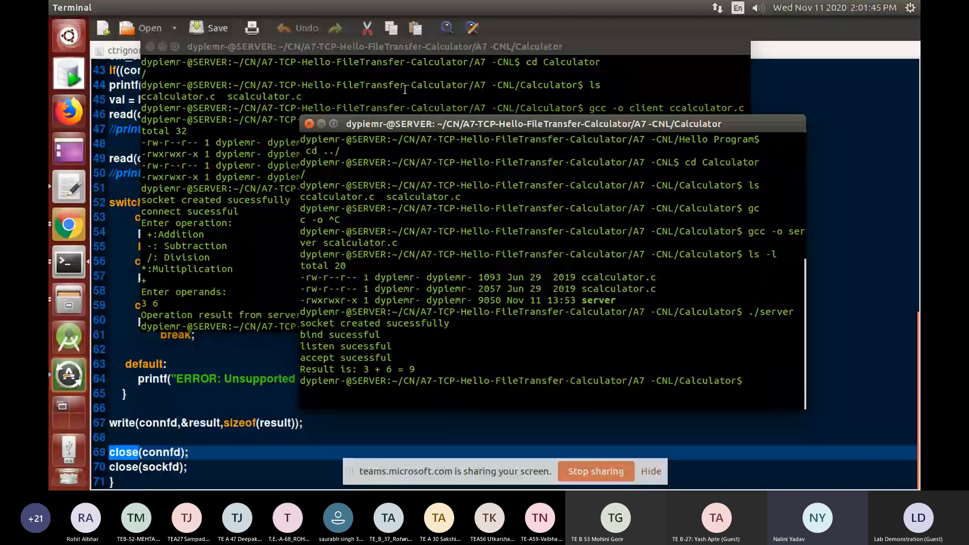
- Move into the Trignometry folder and attempt gcc -o server strignometry.c, hitting undefined sin, cos, tan
{"action": "type", "text": "cd ../"}
{"action": "left_click", "coordinate": [446, 326]}
{"action": "type", "text": "gcc -o"}
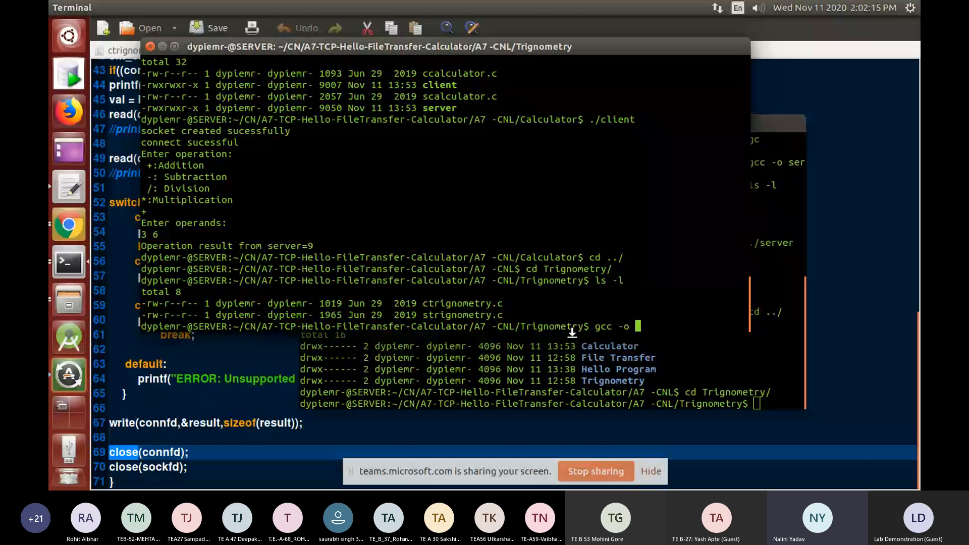
{"action": "type", "text": "server strignometry.c"}
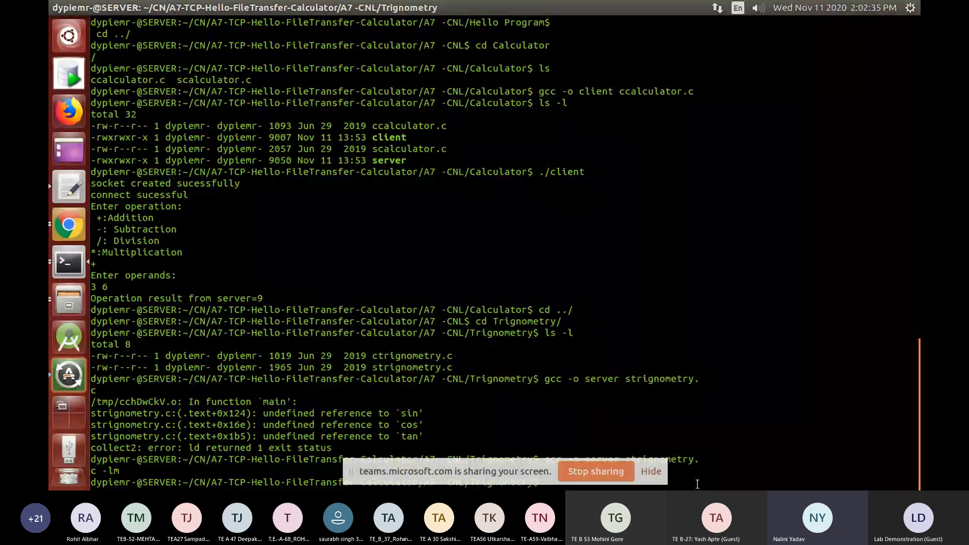
{"action": "type", "text": "rm server"}
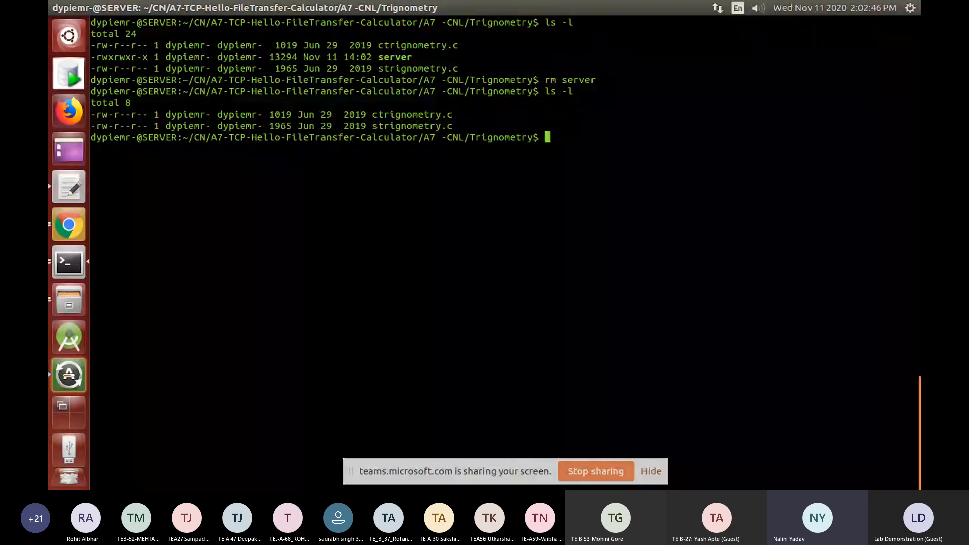
- Rebuild the server from strignometry.c with -lm and confirm the binary with ls -l
{"action": "type", "text": "gcc -"}
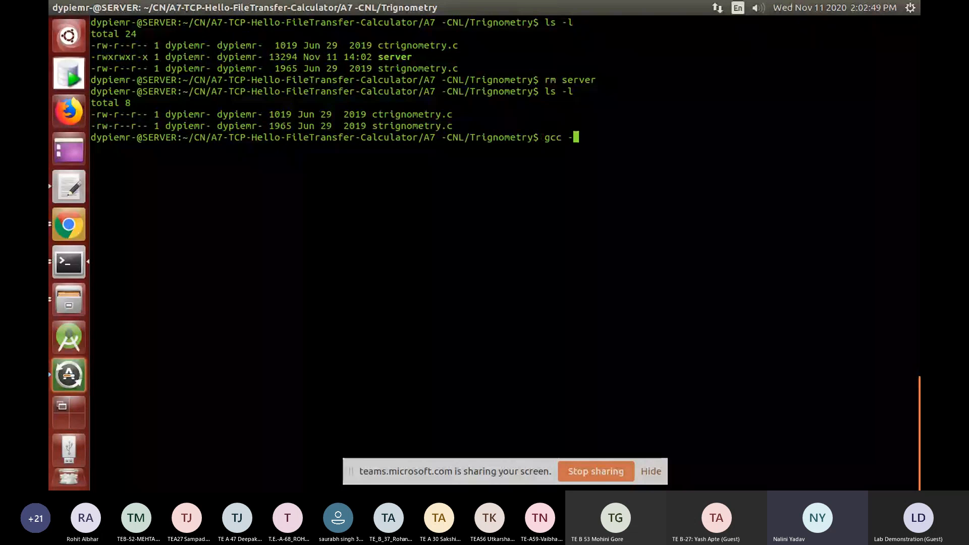
{"action": "type", "text": "o"}
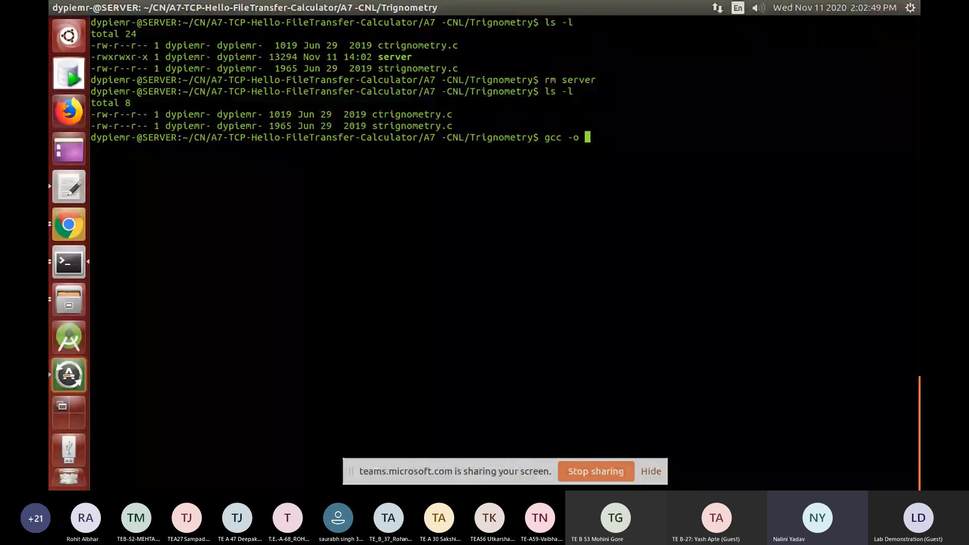
{"action": "type", "text": "server strignometry.c"}
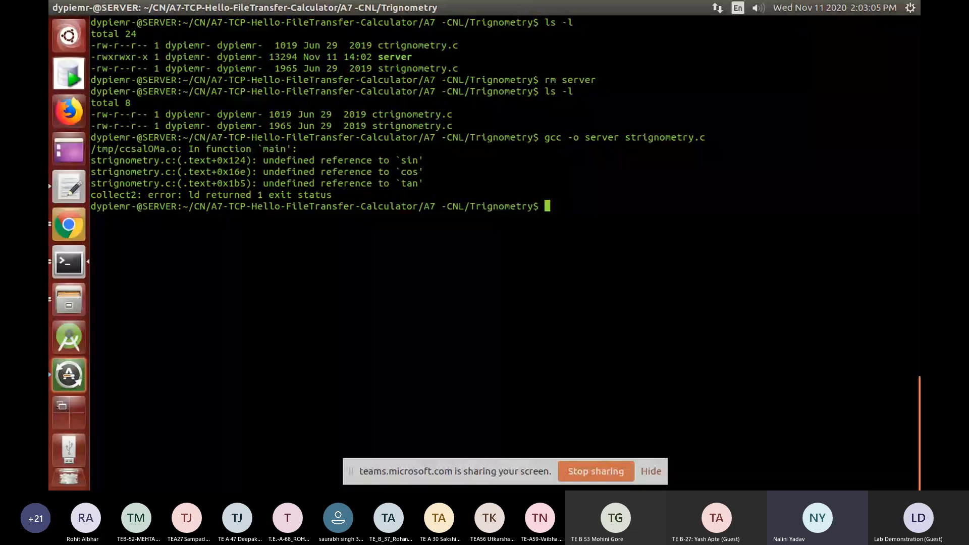
{"action": "type", "text": "gcc -o"}
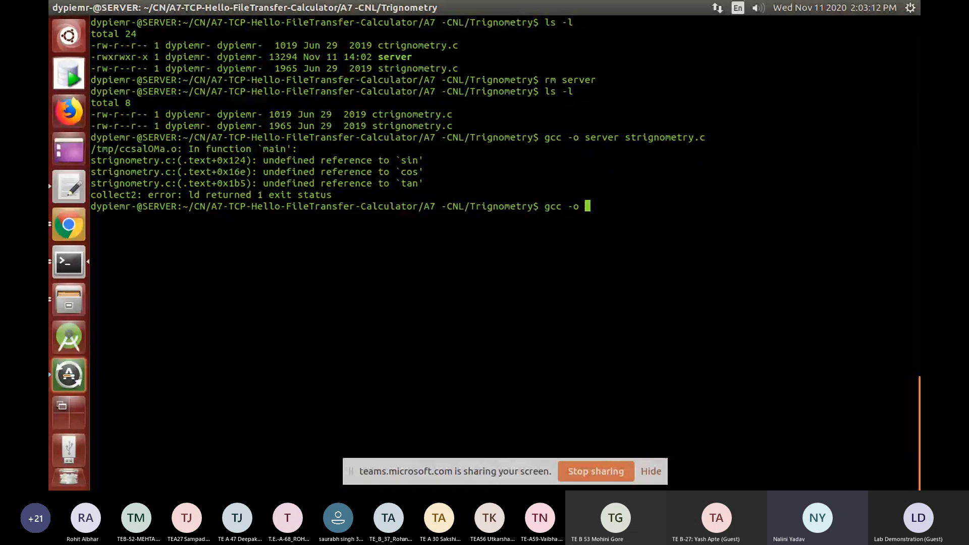
{"action": "type", "text": "server"}
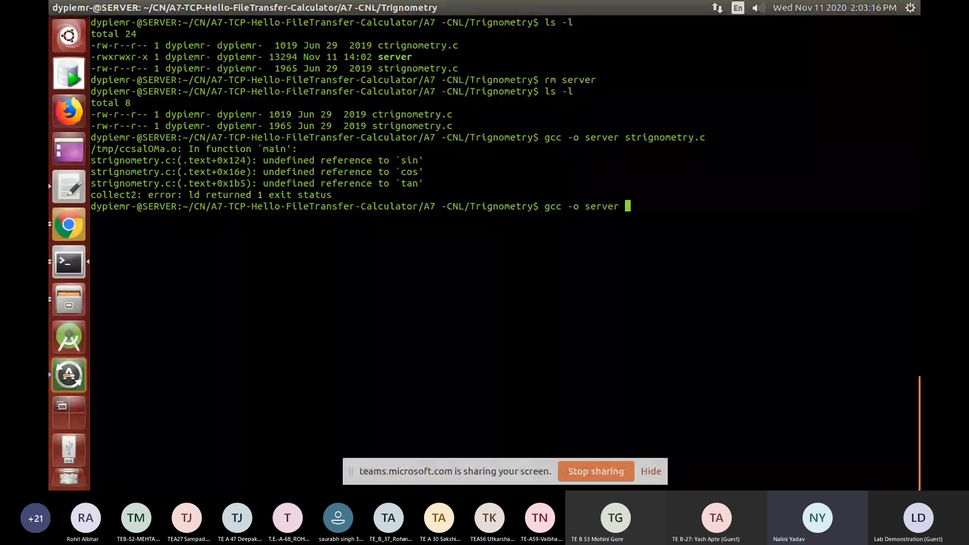
{"action": "type", "text": "strignometry.c -lm"}
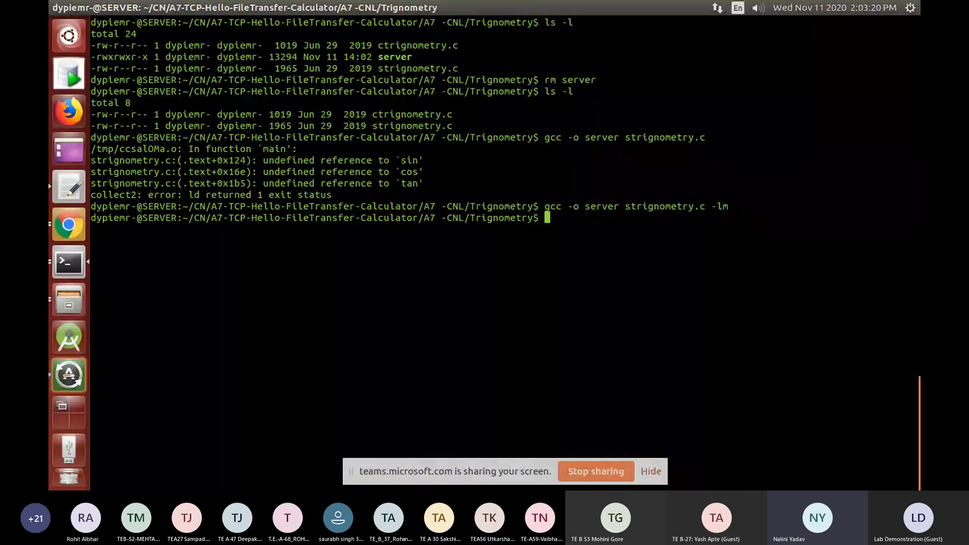
{"action": "type", "text": "ls -l"}
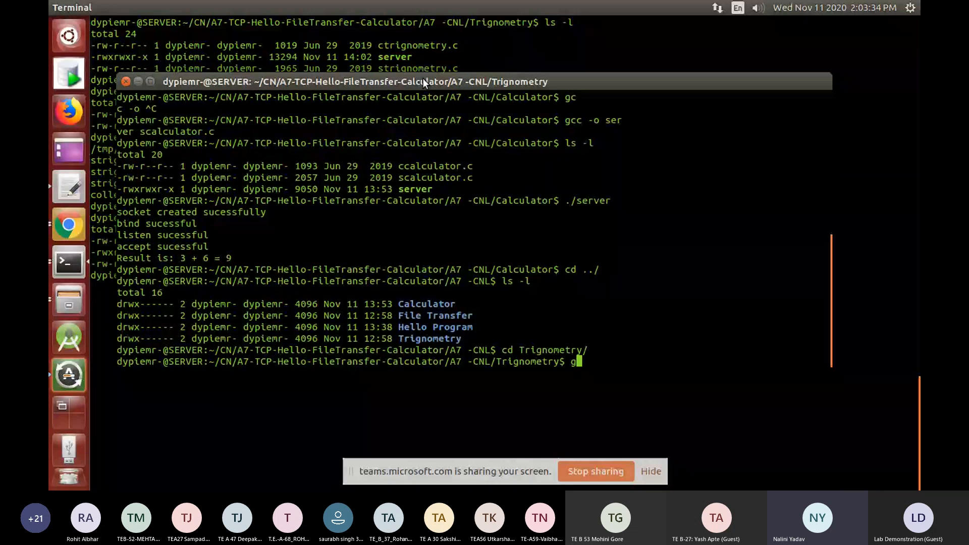
- Compile the client binary from ctrignometry.c in the second terminal
{"action": "type", "text": "cc -o client ctrignometry.c"}
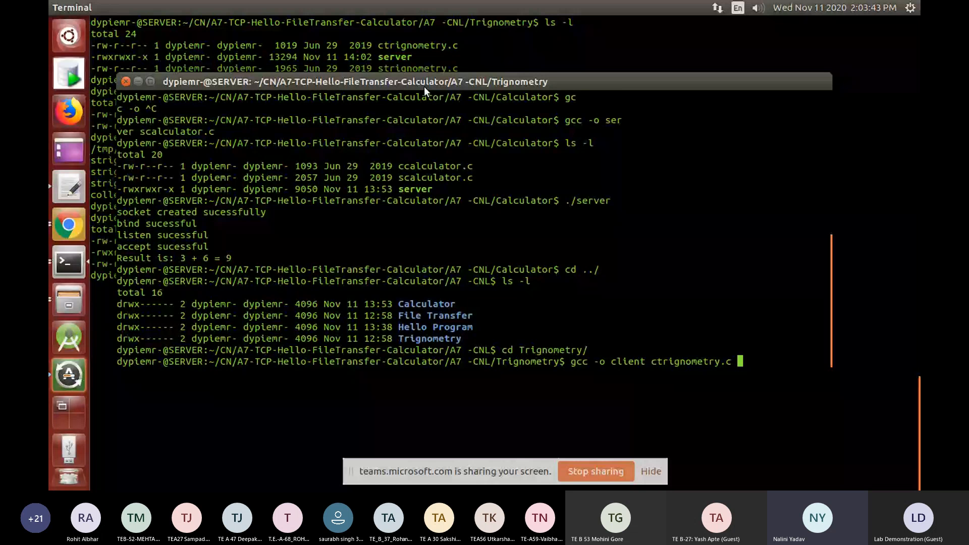
{"action": "key", "text": "Return"}
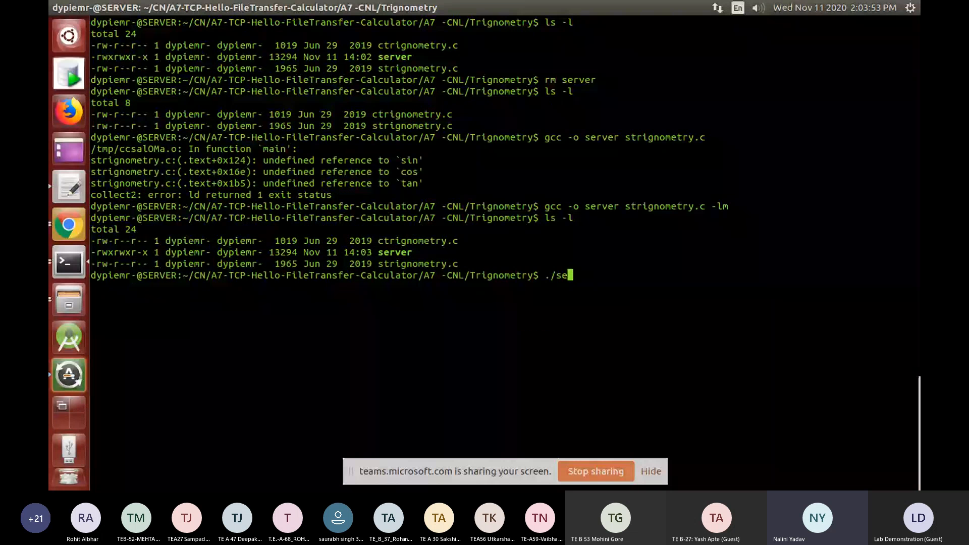
- Run ./server so the trigonometry server is listening for a connection
{"action": "type", "text": "rver"}
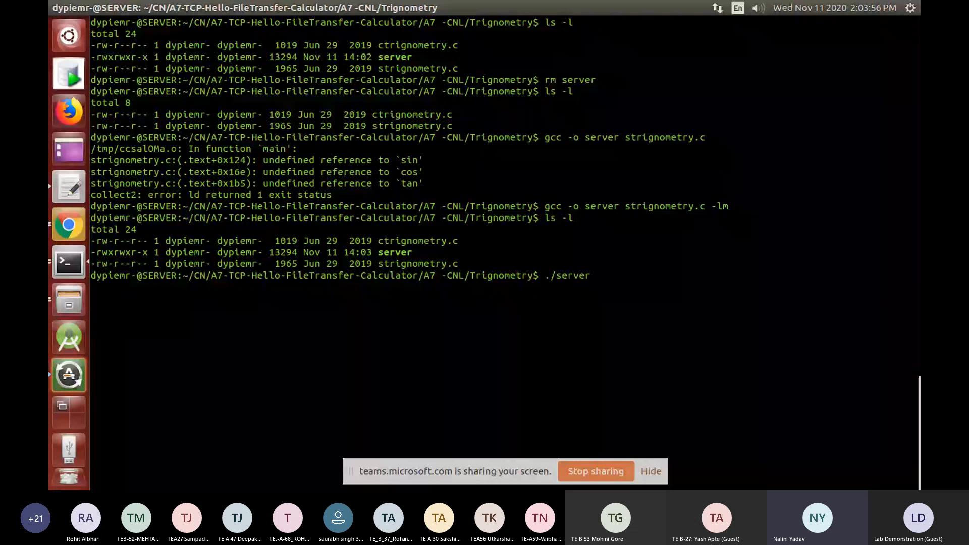
{"action": "key", "text": "Return"}
{"action": "type", "text": "./client"}
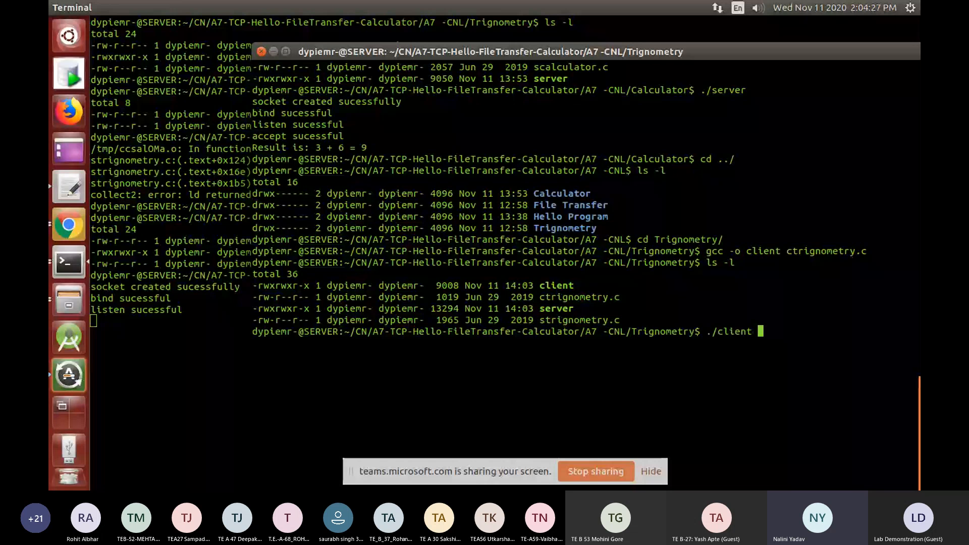
- Run ./client, choose 1 for sin with angle 90 and receive result 1.000000
{"action": "key", "text": "Return"}
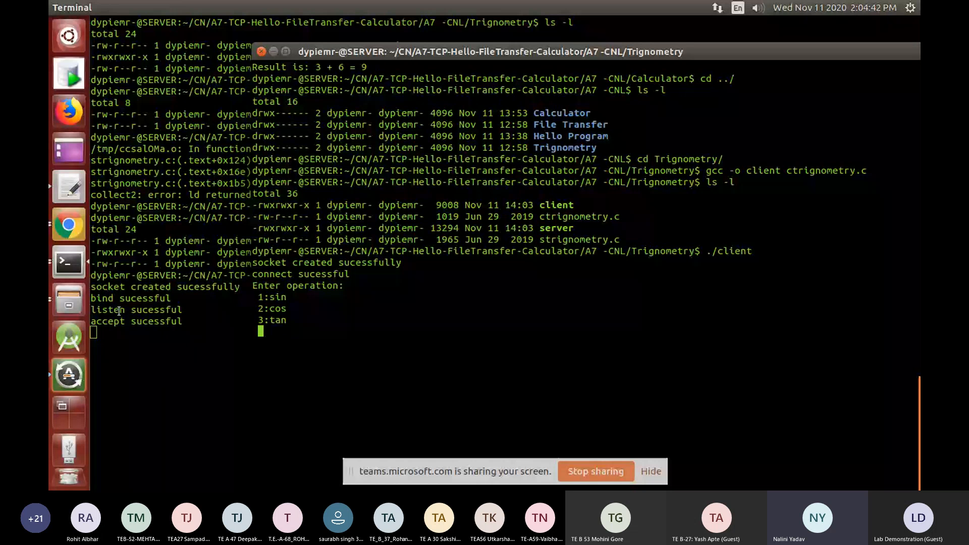
{"action": "type", "text": "1"}
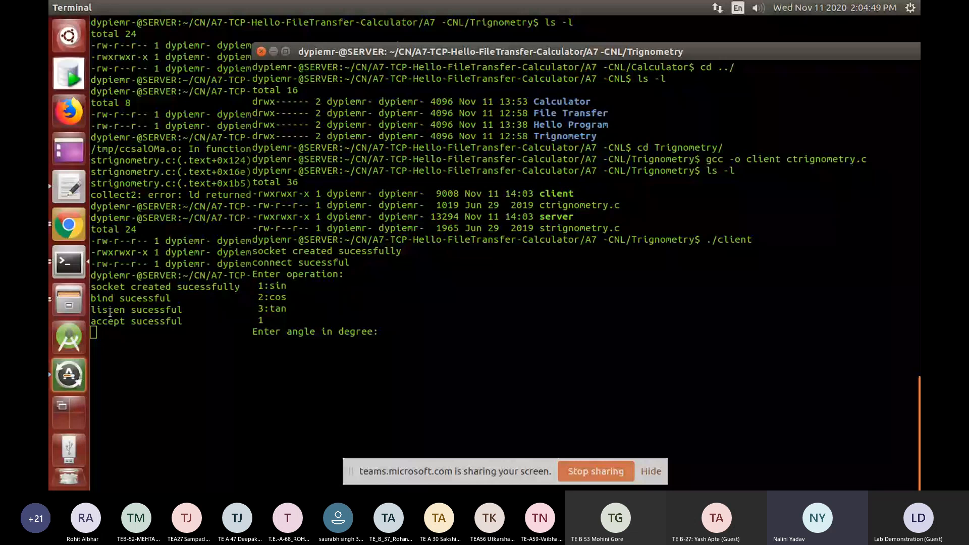
{"action": "type", "text": "90"}
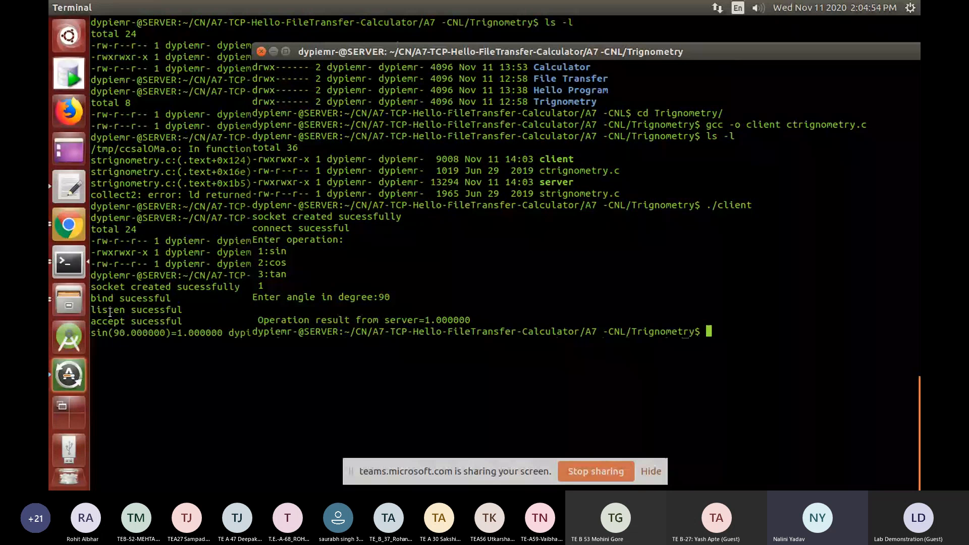